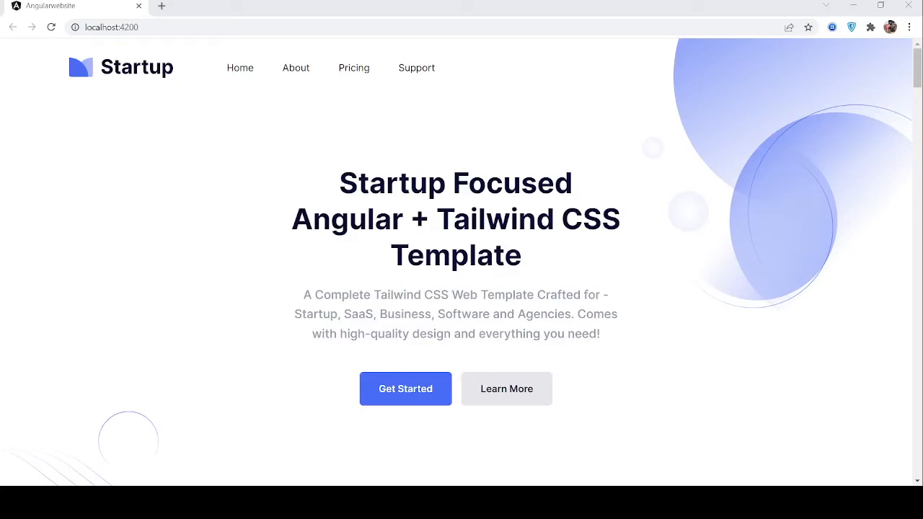
pyautogui.moveTo(515, 314)
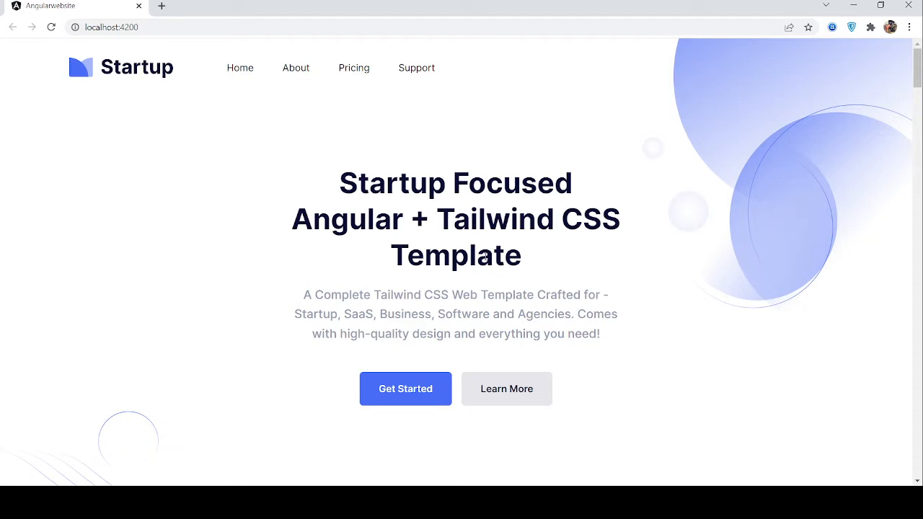
pyautogui.moveTo(224, 68)
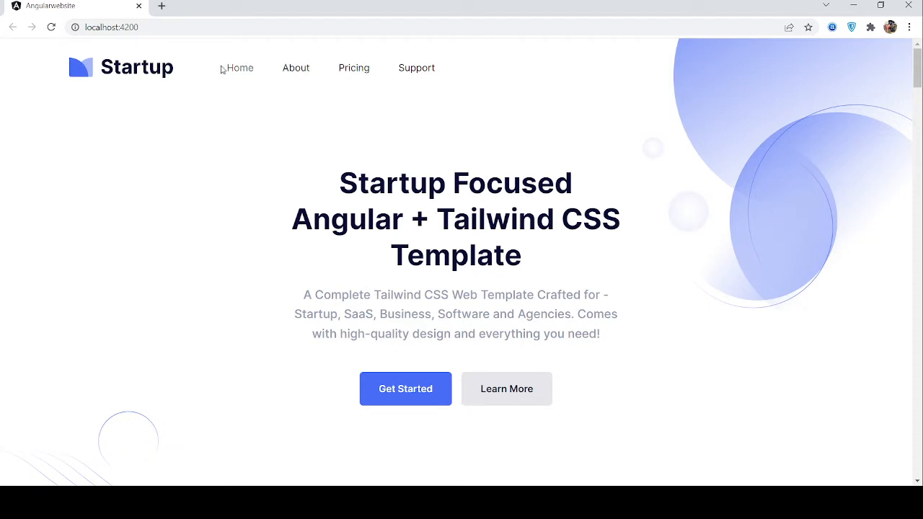
pyautogui.moveTo(220, 156)
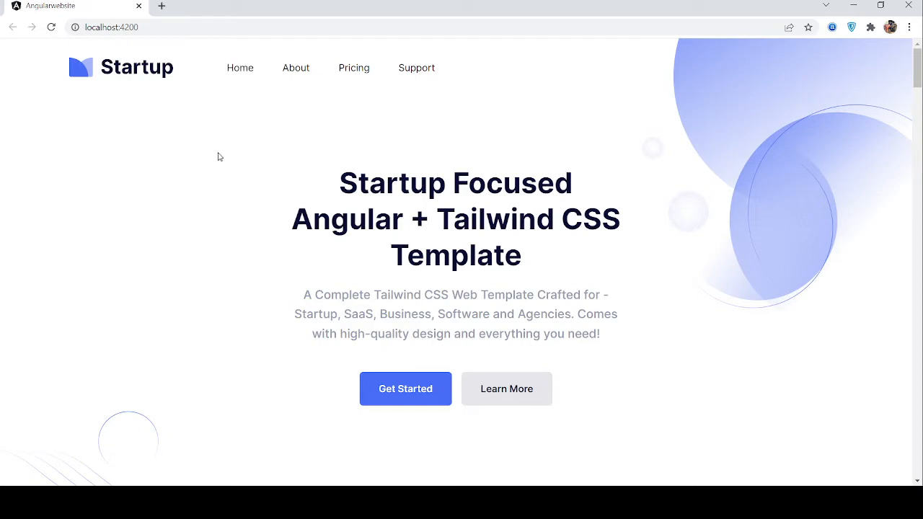
# Step: Scroll down the landing page in the iPhone SE device preview
pyautogui.scroll(-3)
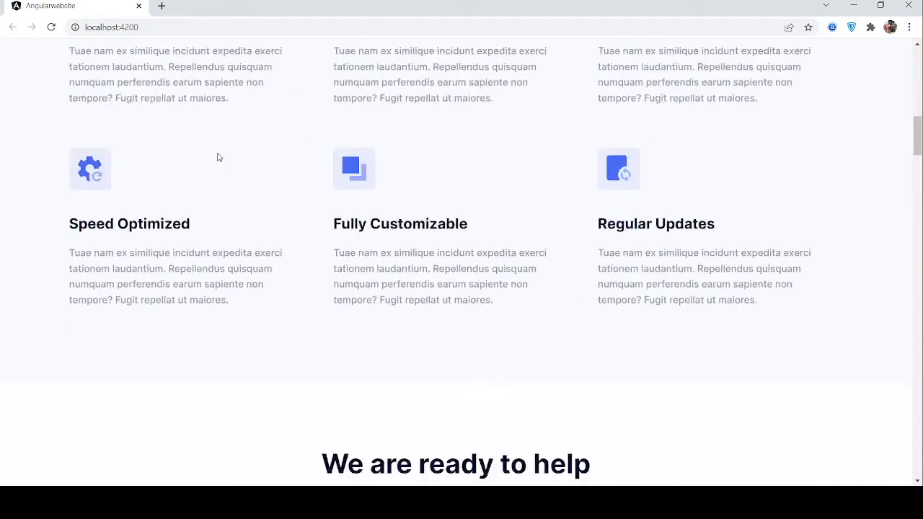
pyautogui.scroll(-3)
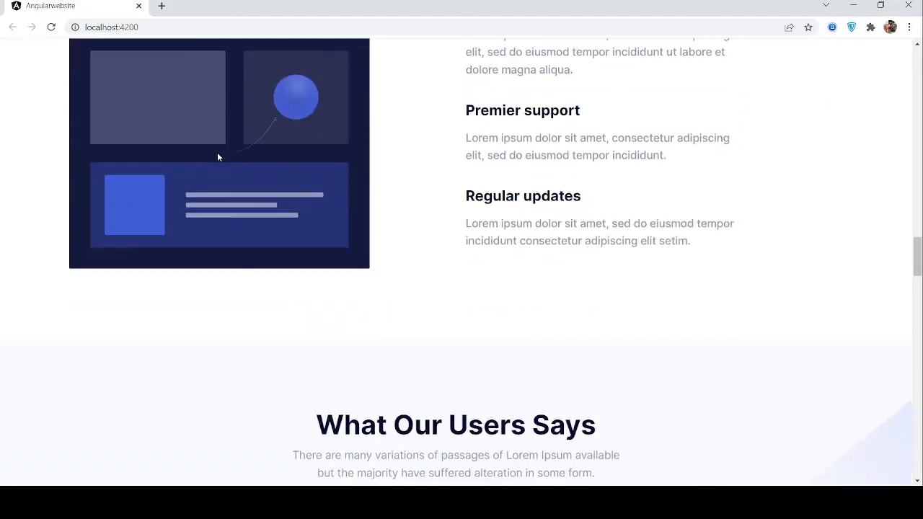
pyautogui.scroll(-3)
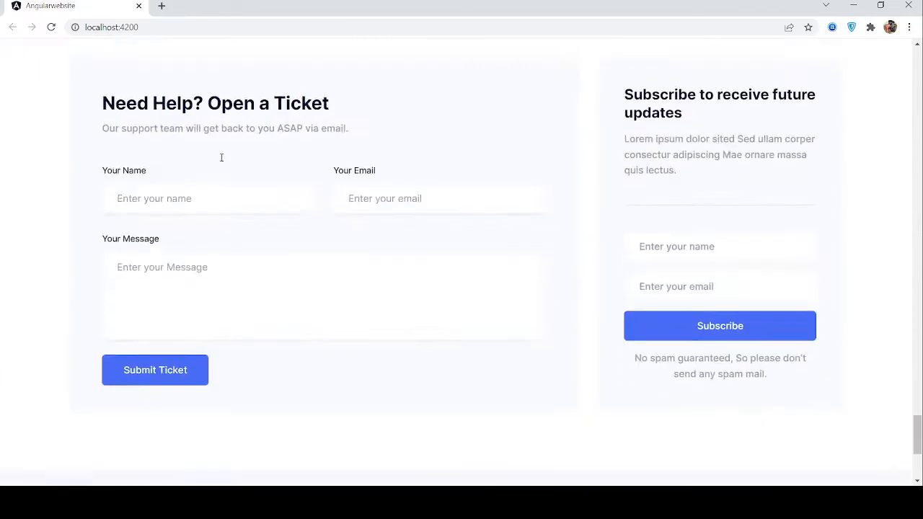
pyautogui.scroll(-3)
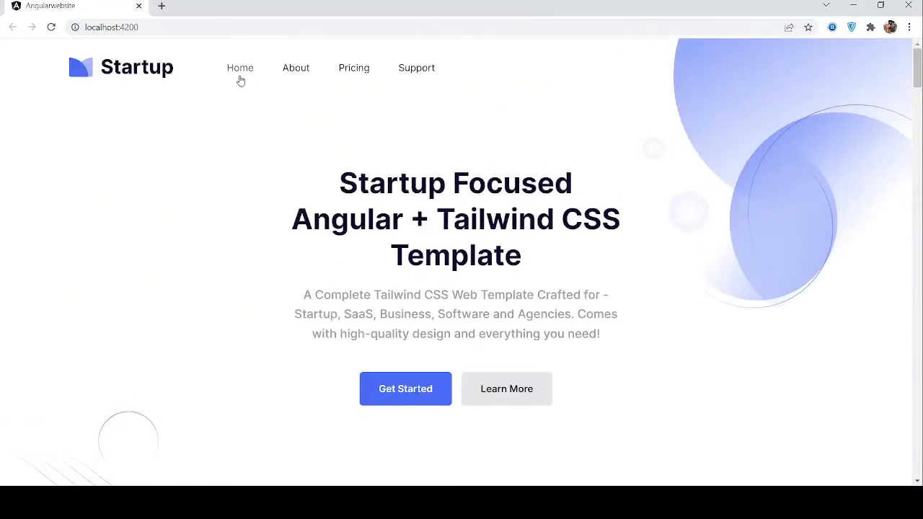
# Step: Switch the device preview to iPhone XR and scroll the mobile layout
pyautogui.click(296, 67)
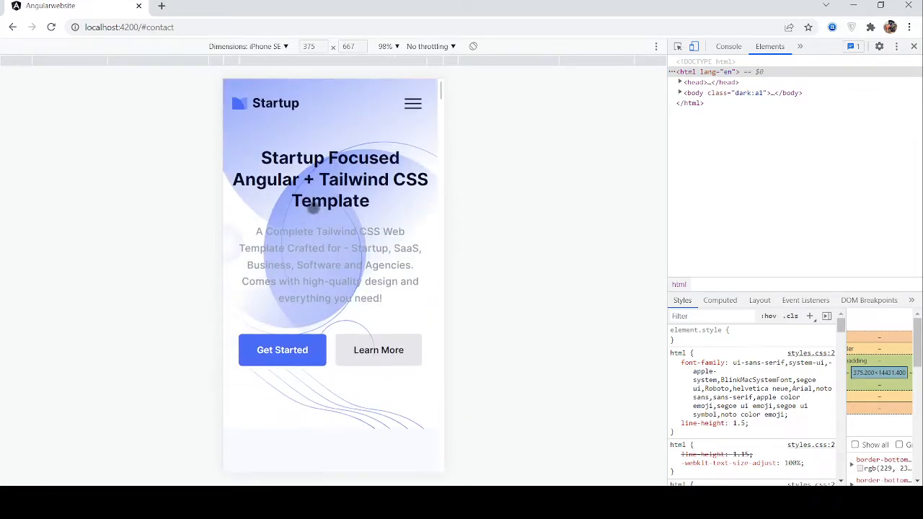
pyautogui.scroll(-3)
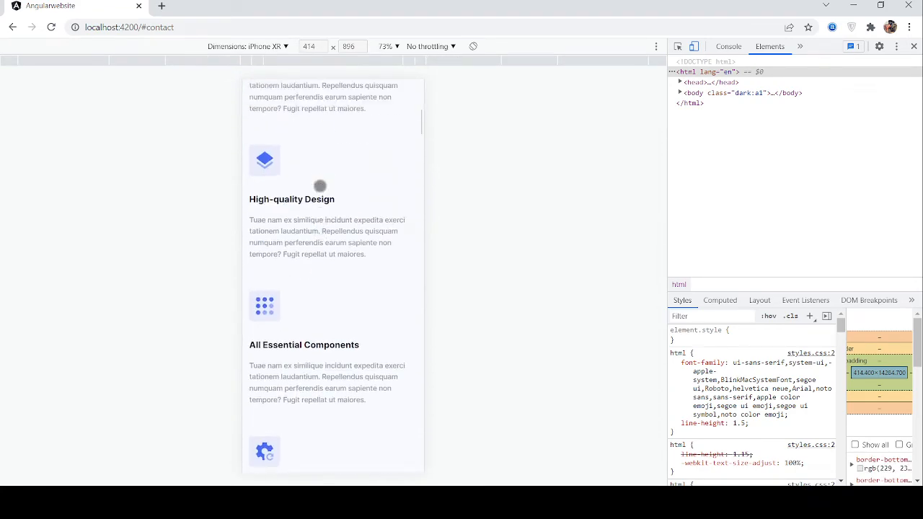
pyautogui.scroll(3)
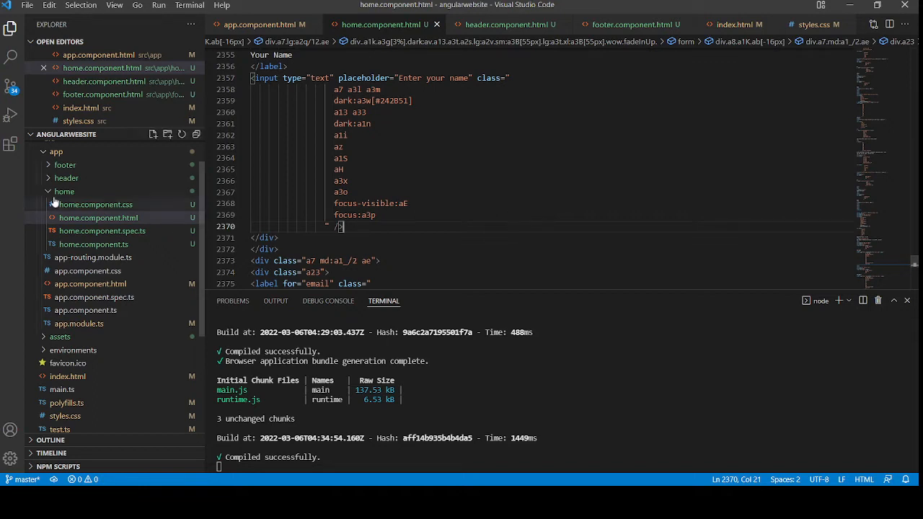
# Step: Collapse the home component folder in the Explorer sidebar
pyautogui.click(64, 191)
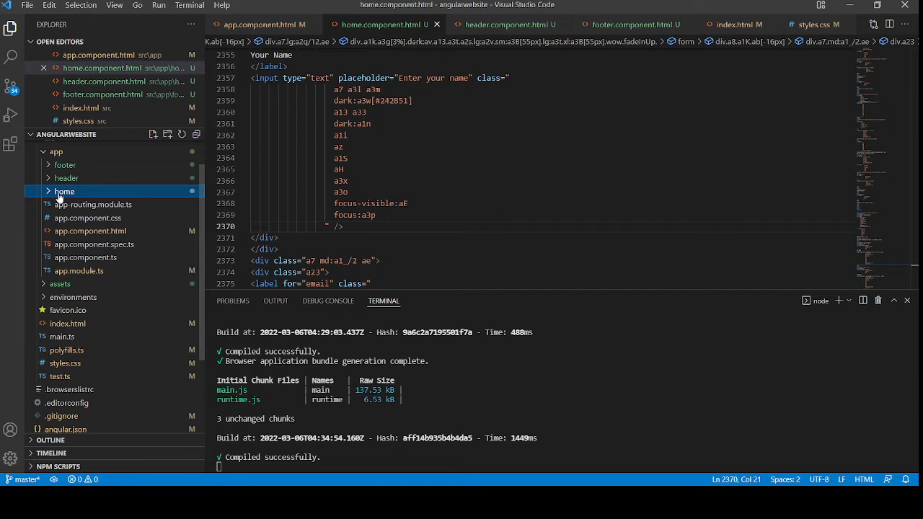
pyautogui.moveTo(71, 183)
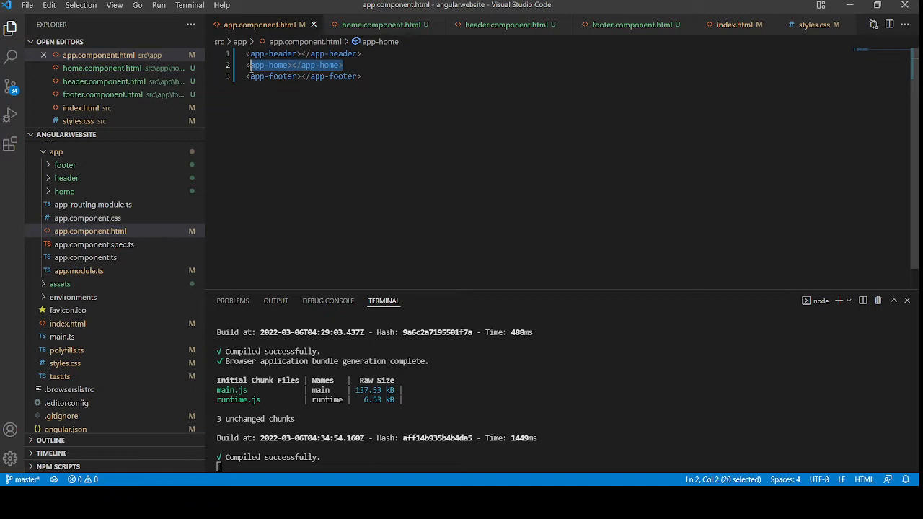
pyautogui.moveTo(570, 458)
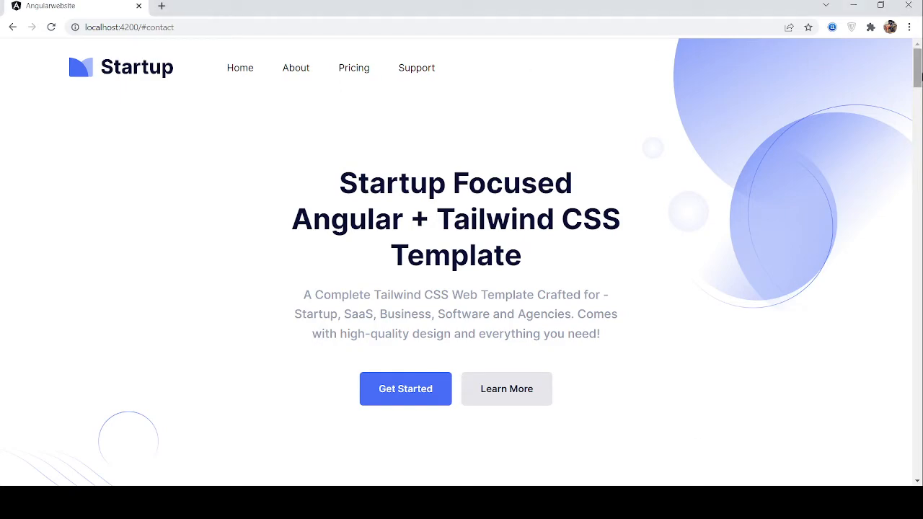
# Step: Scroll the full-width page down to the Need Help ticket section
pyautogui.scroll(-3)
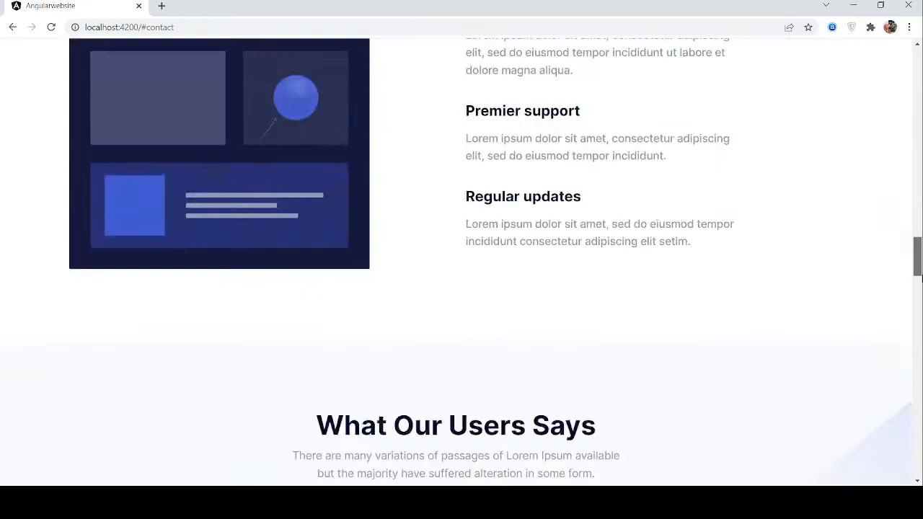
pyautogui.scroll(-3)
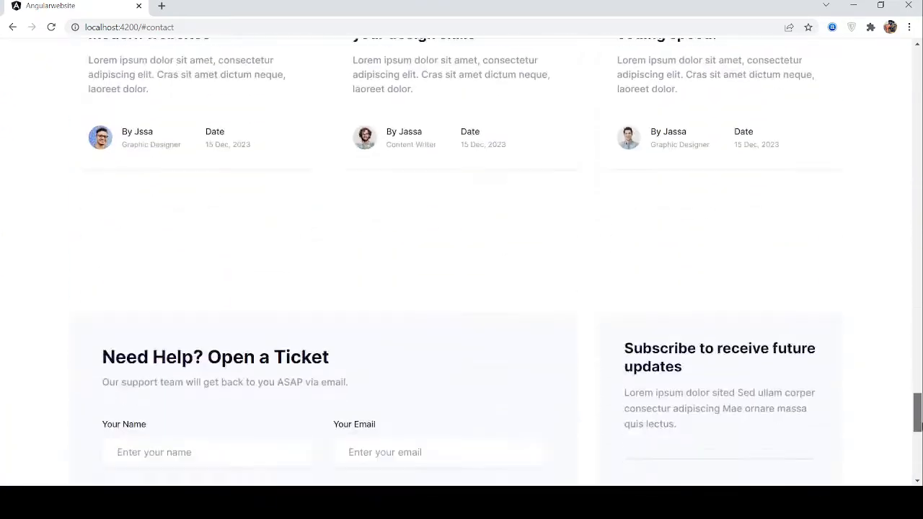
pyautogui.scroll(-3)
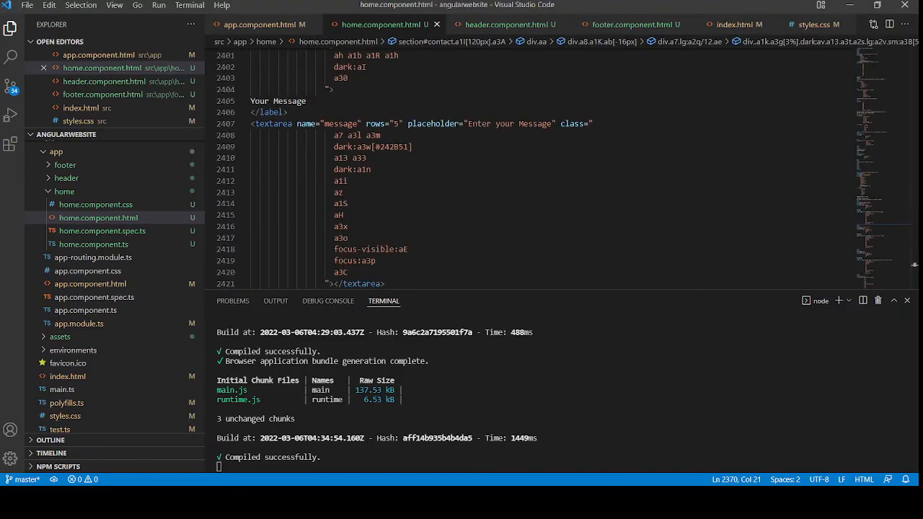
pyautogui.moveTo(483, 221)
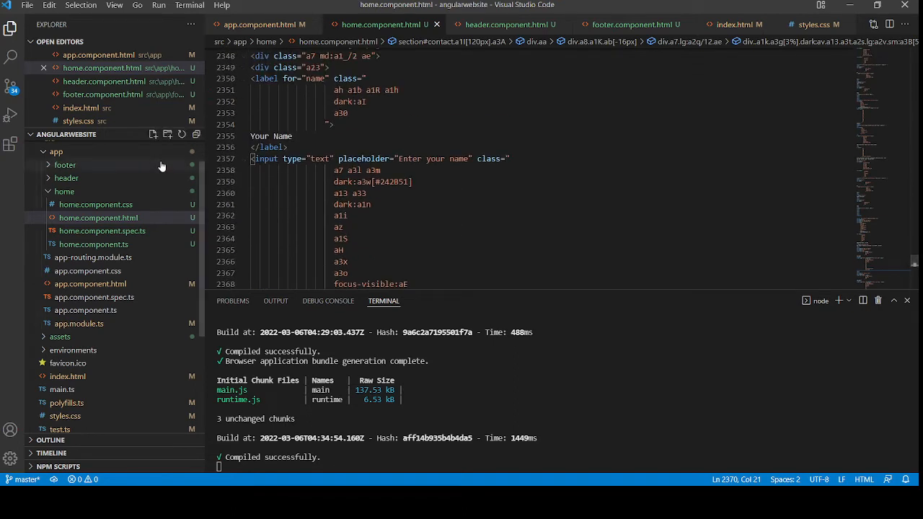
# Step: Open home.component.html from the Explorer, then collapse the home folder
pyautogui.click(99, 218)
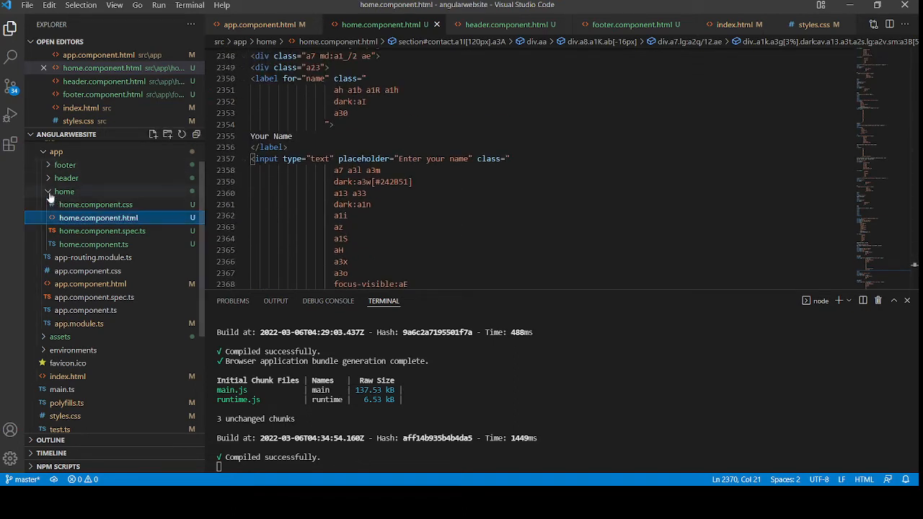
pyautogui.click(65, 164)
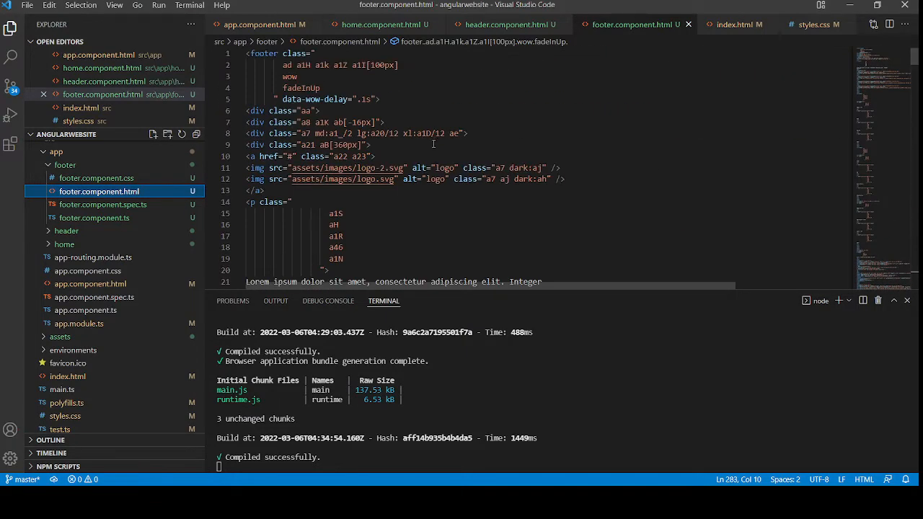
# Step: Expand the header folder to view header.component.html, then reopen home.component.html
pyautogui.click(66, 177)
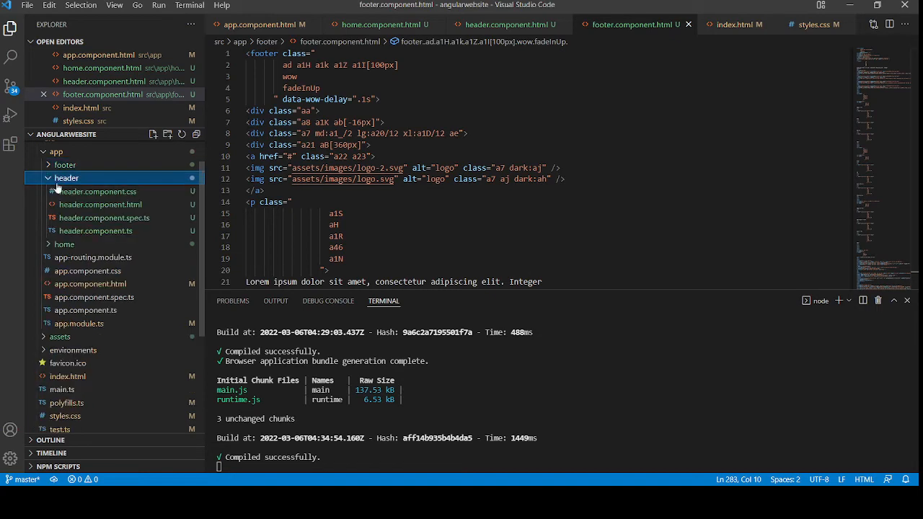
pyautogui.click(101, 204)
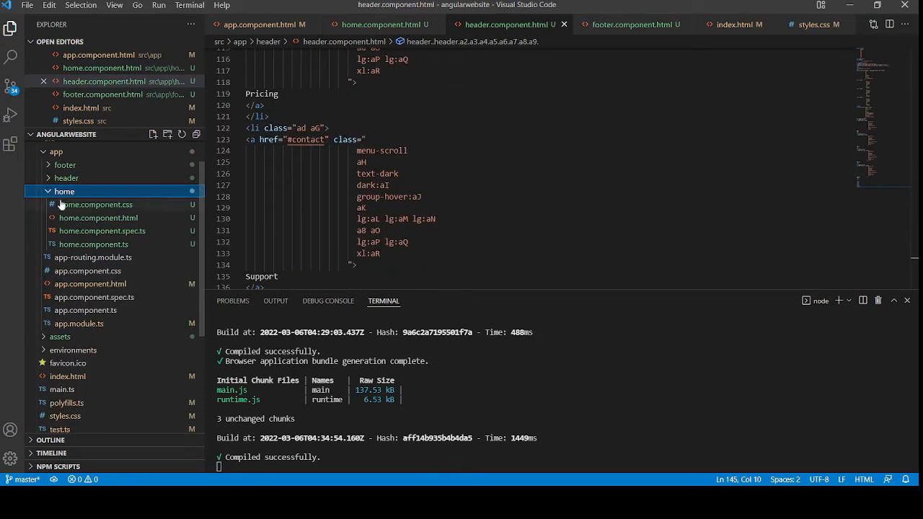
pyautogui.click(99, 218)
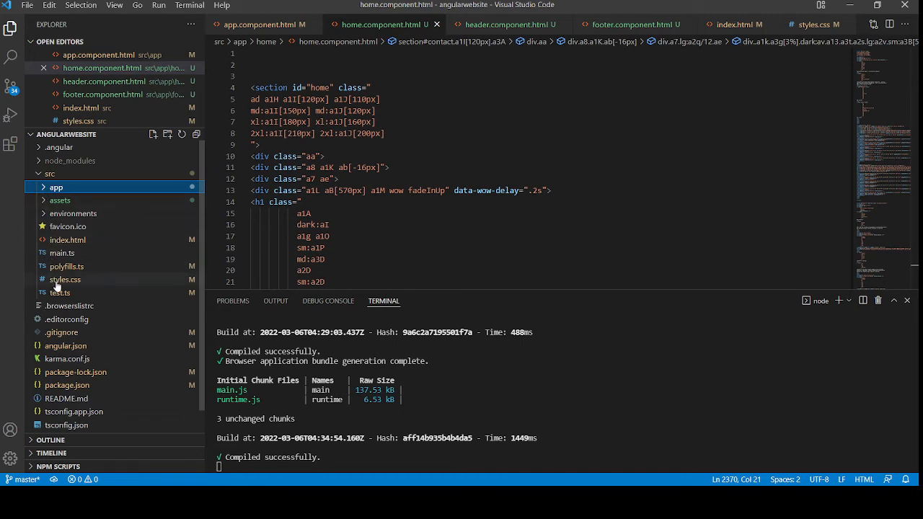
# Step: View styles.css and index.html, then the header and home component HTML tabs
pyautogui.click(64, 279)
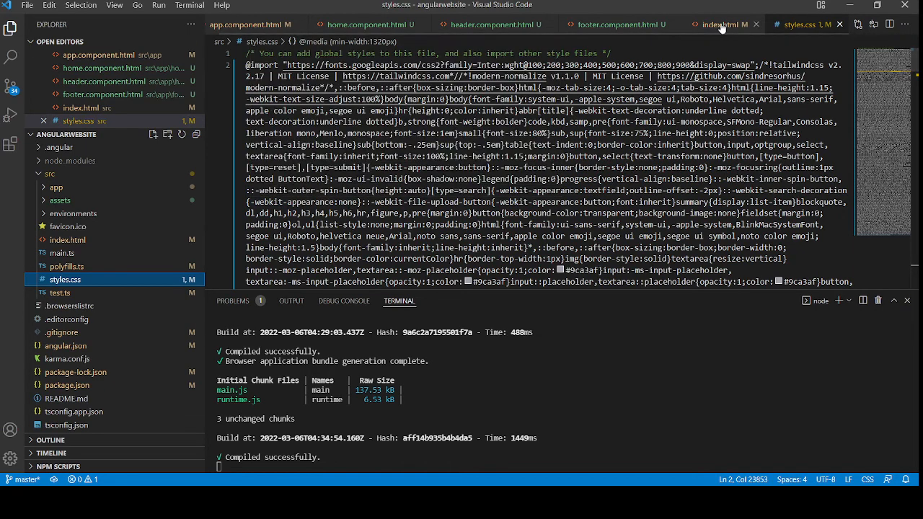
pyautogui.click(721, 24)
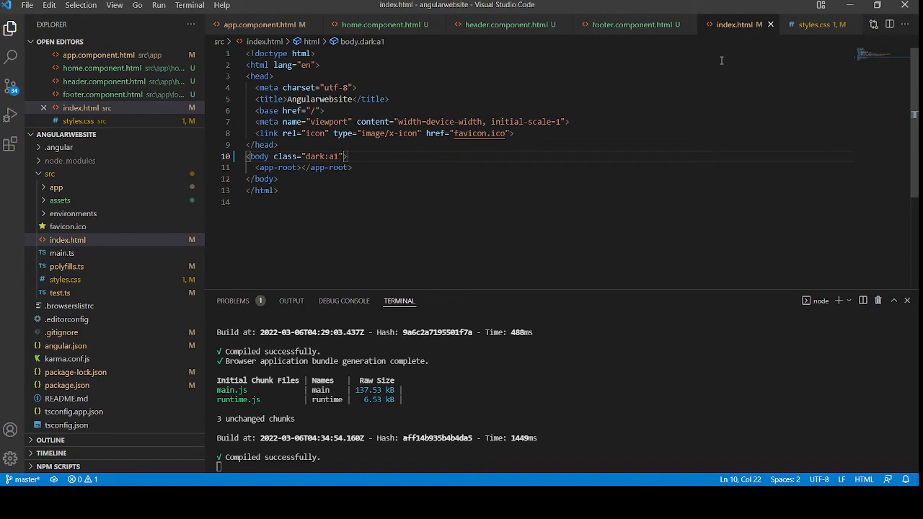
pyautogui.moveTo(274, 133)
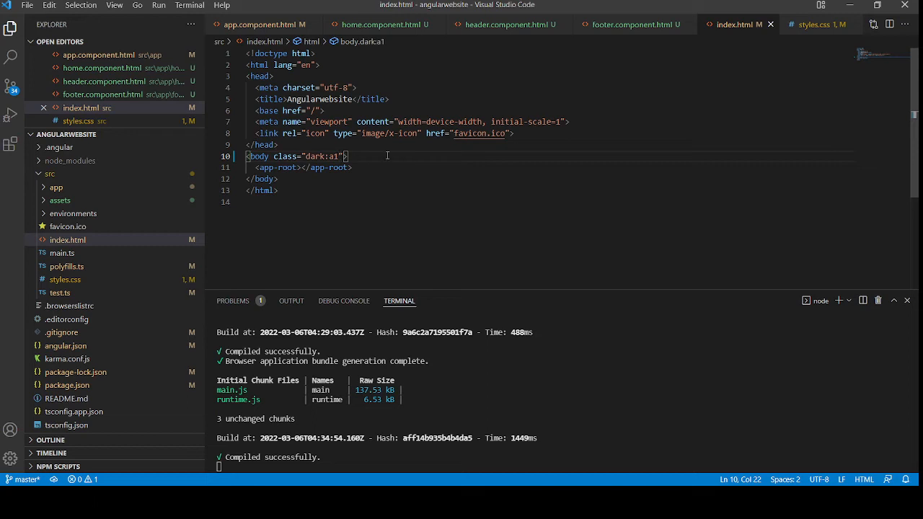
pyautogui.click(509, 23)
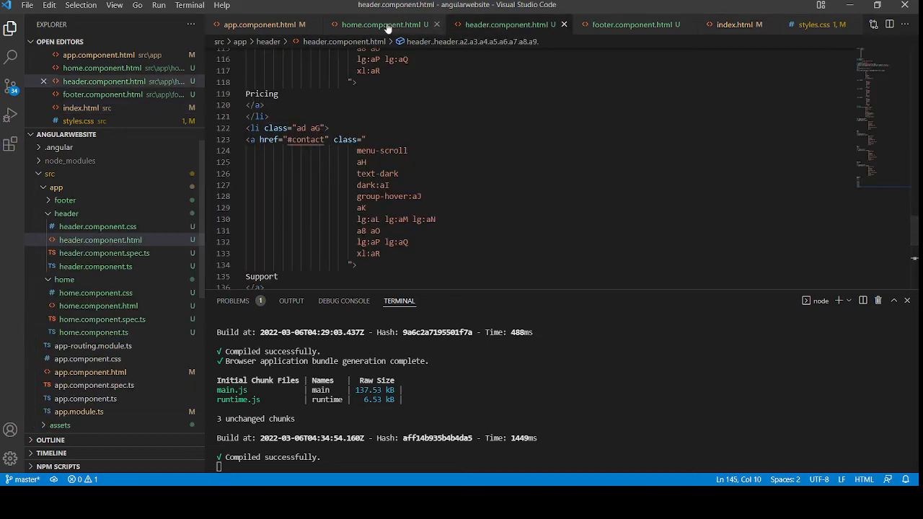
pyautogui.click(260, 23)
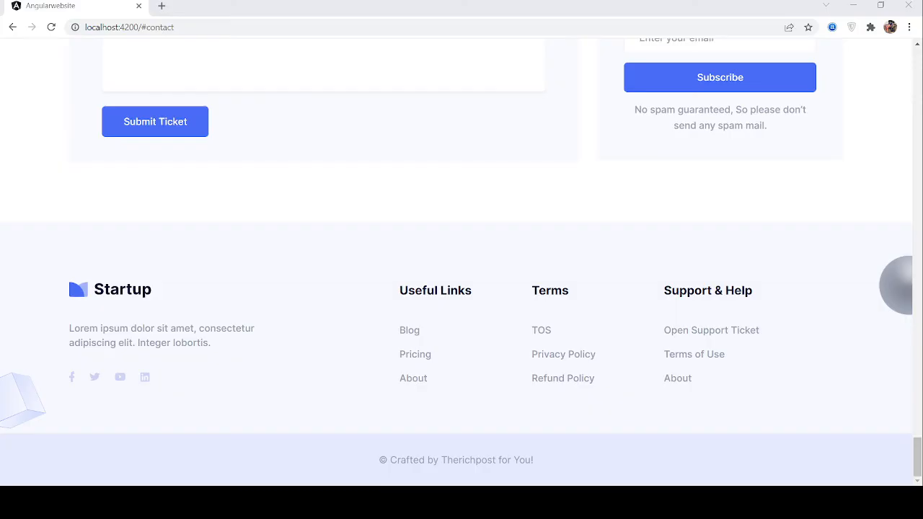
pyautogui.moveTo(515, 249)
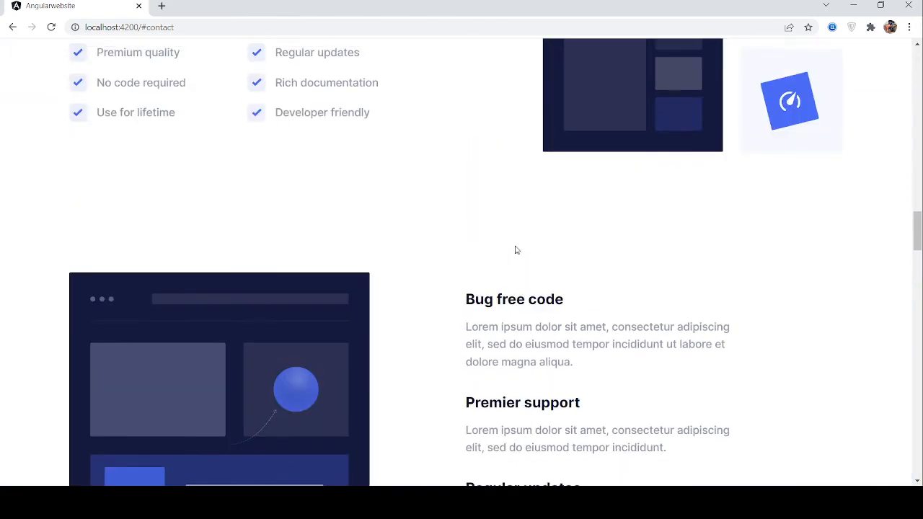
# Step: Scroll the localhost:4200 page with the mouse wheel, ending with an upward scroll
pyautogui.scroll(-3)
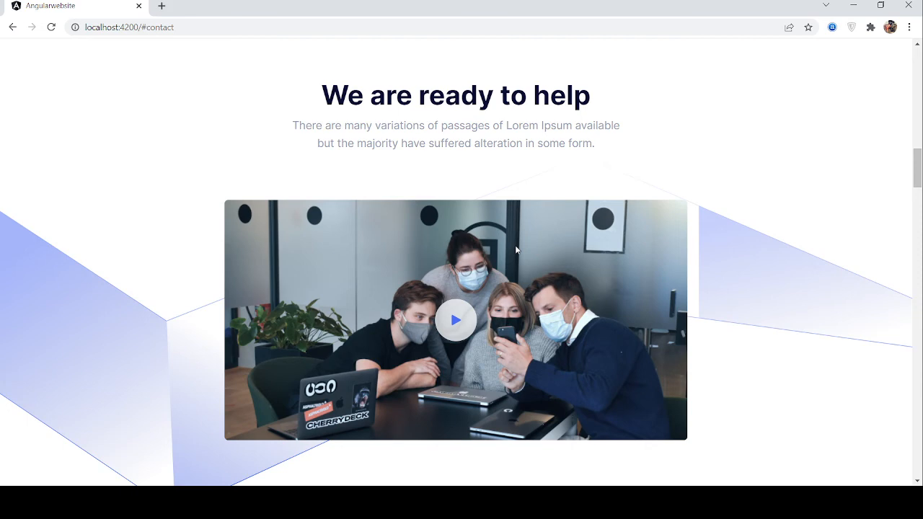
pyautogui.scroll(-3)
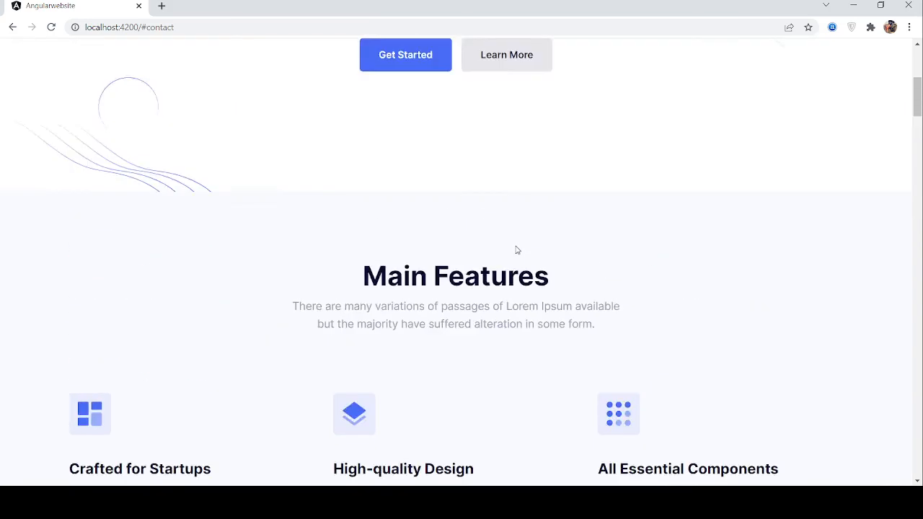
pyautogui.scroll(3)
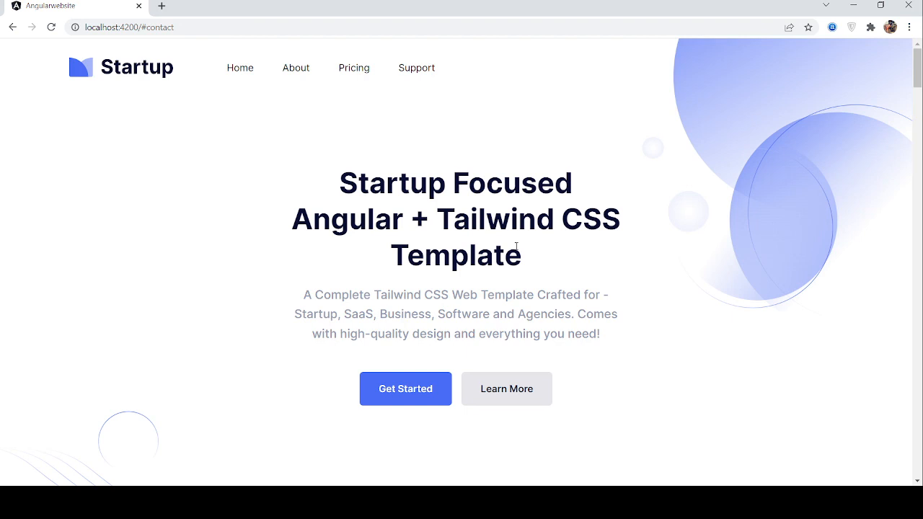
pyautogui.moveTo(627, 468)
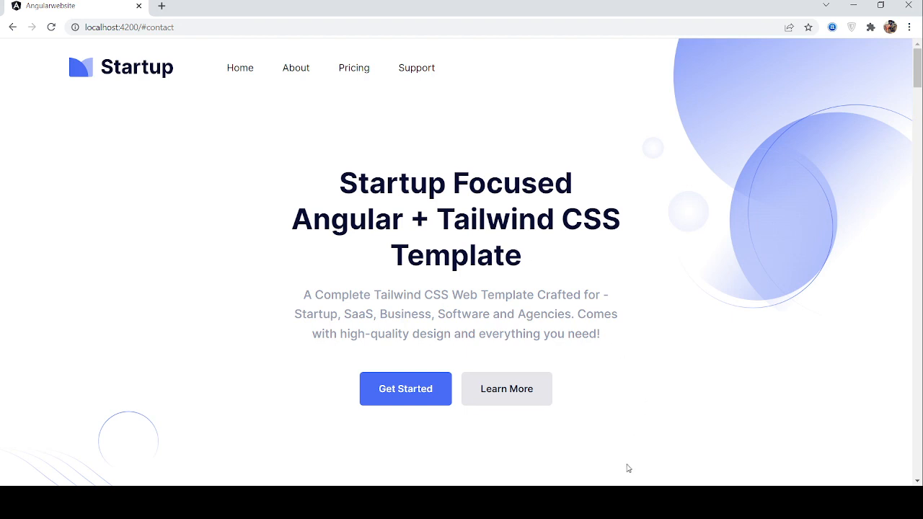